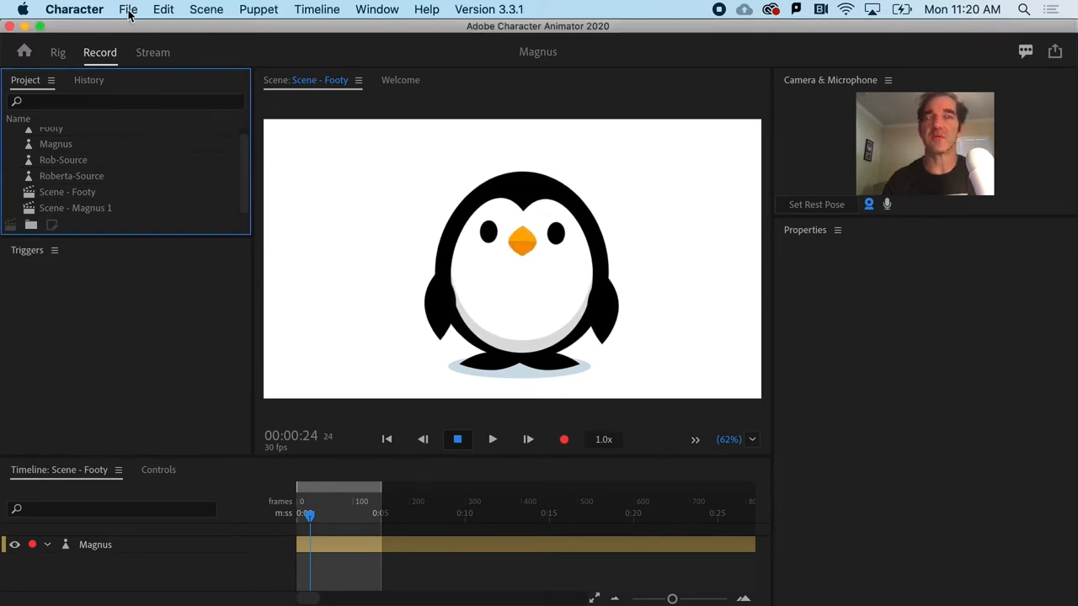
# Step: Start an import and pick Frozen-Lake-Background.jpg from the Project Files folder
pyautogui.click(128, 11)
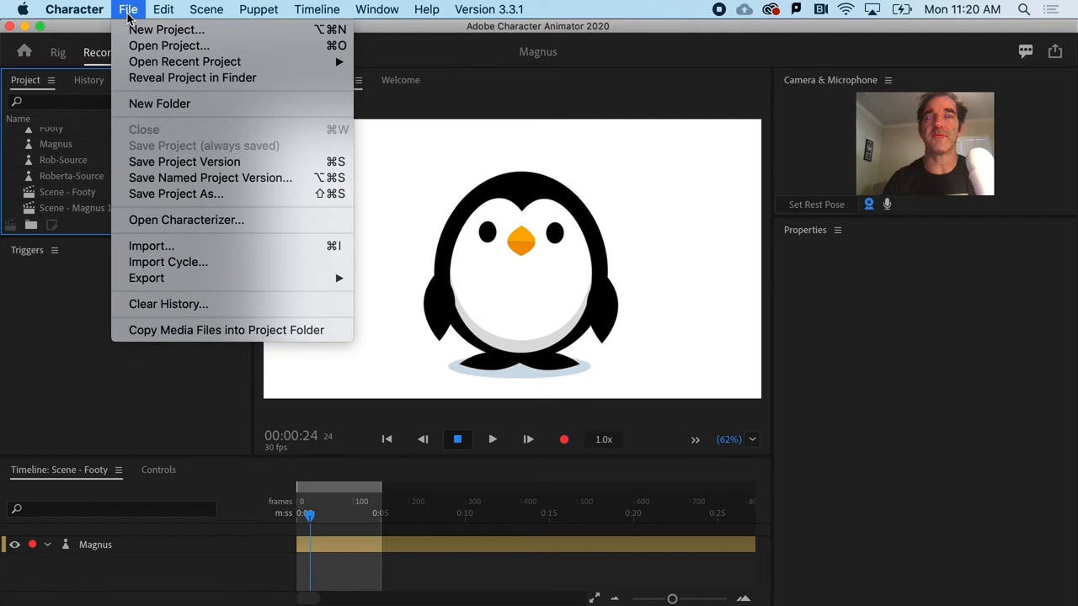
pyautogui.click(151, 246)
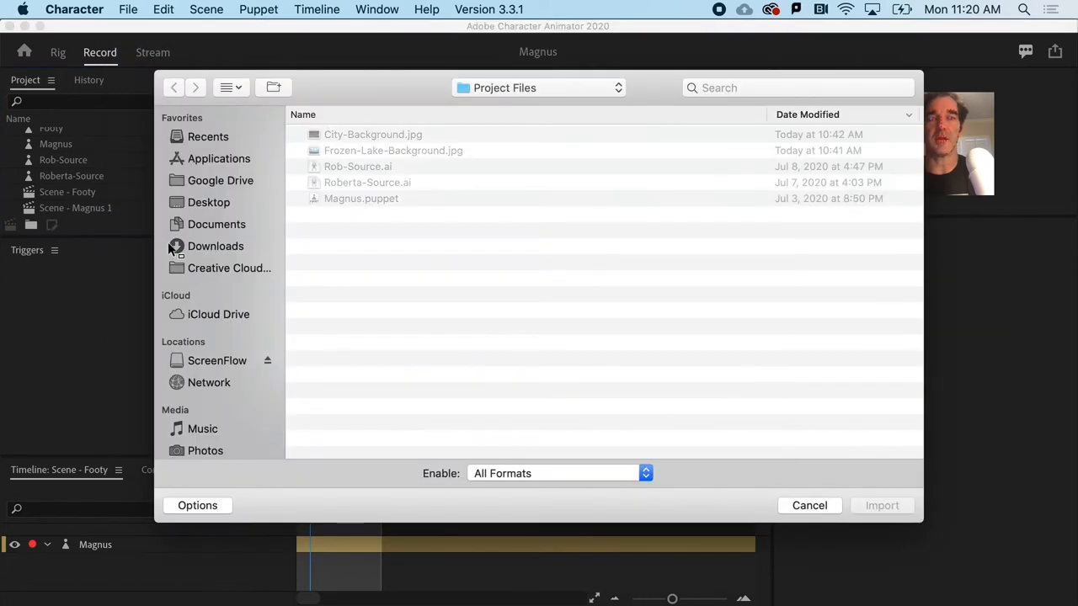
pyautogui.click(395, 150)
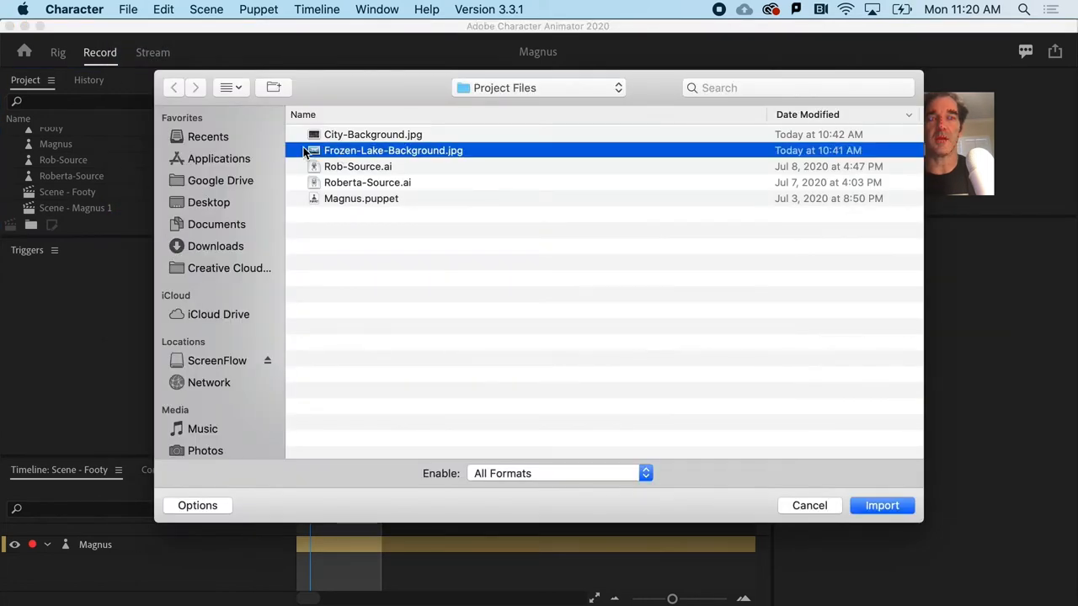
pyautogui.moveTo(435, 155)
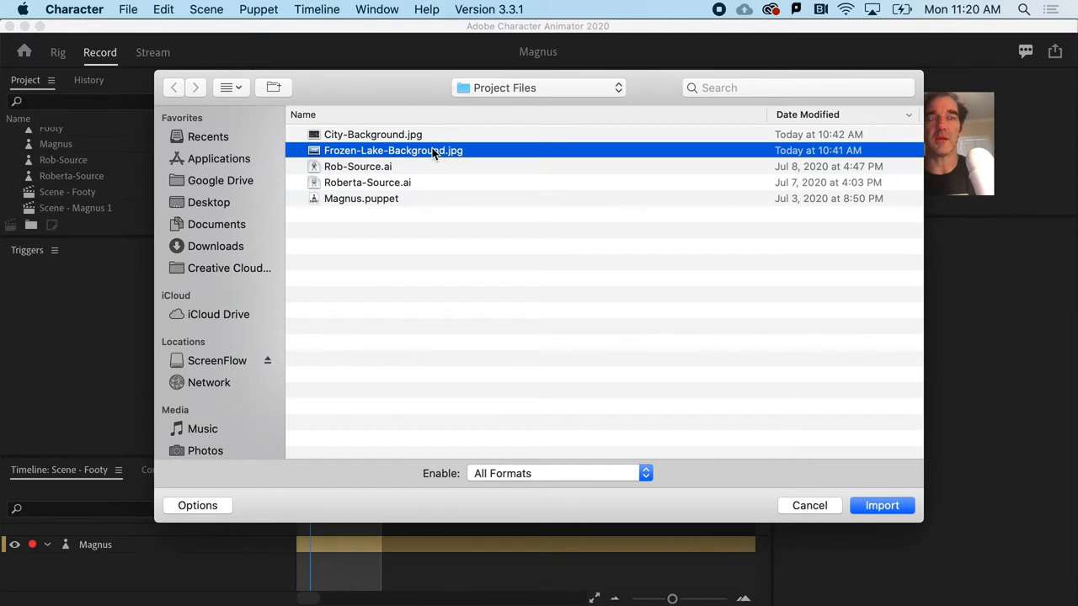
pyautogui.moveTo(421, 158)
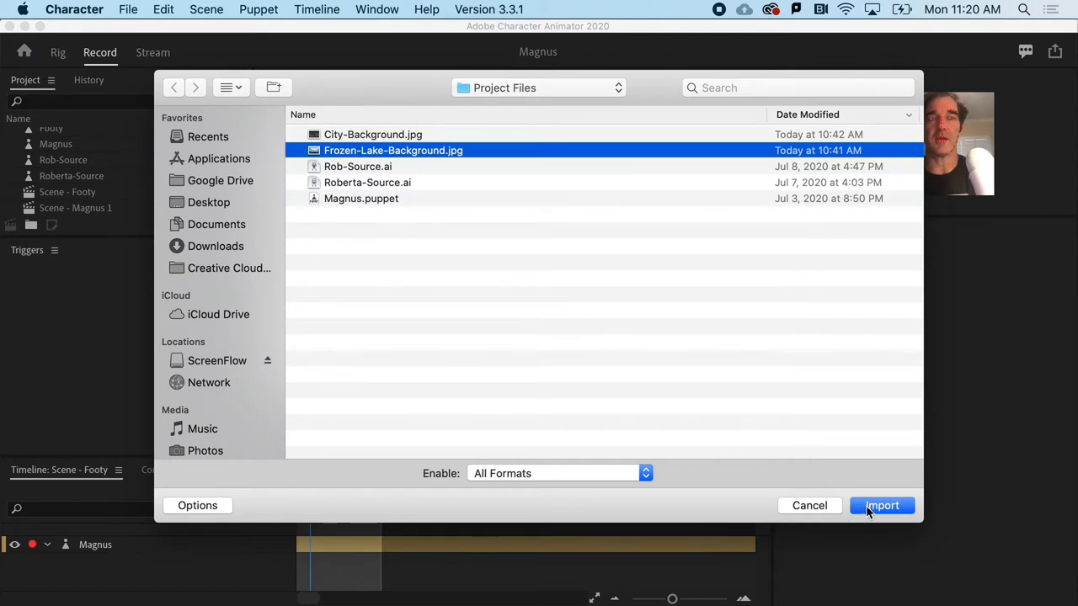
# Step: Import the frozen lake image into the project
pyautogui.click(883, 505)
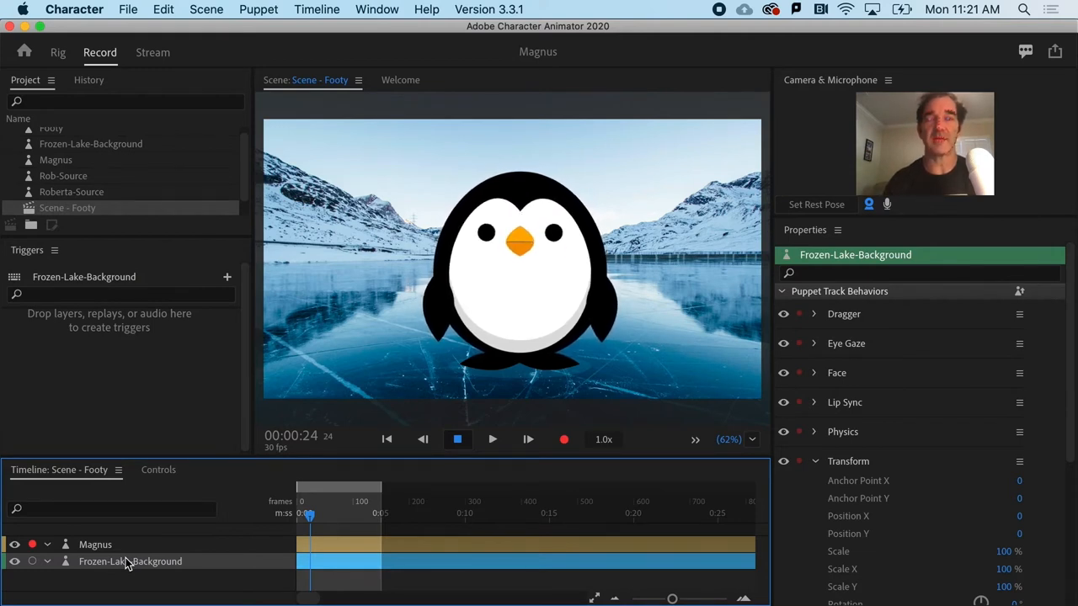
# Step: Add a new scene camera, Camera 1, to the Footy scene
pyautogui.click(205, 10)
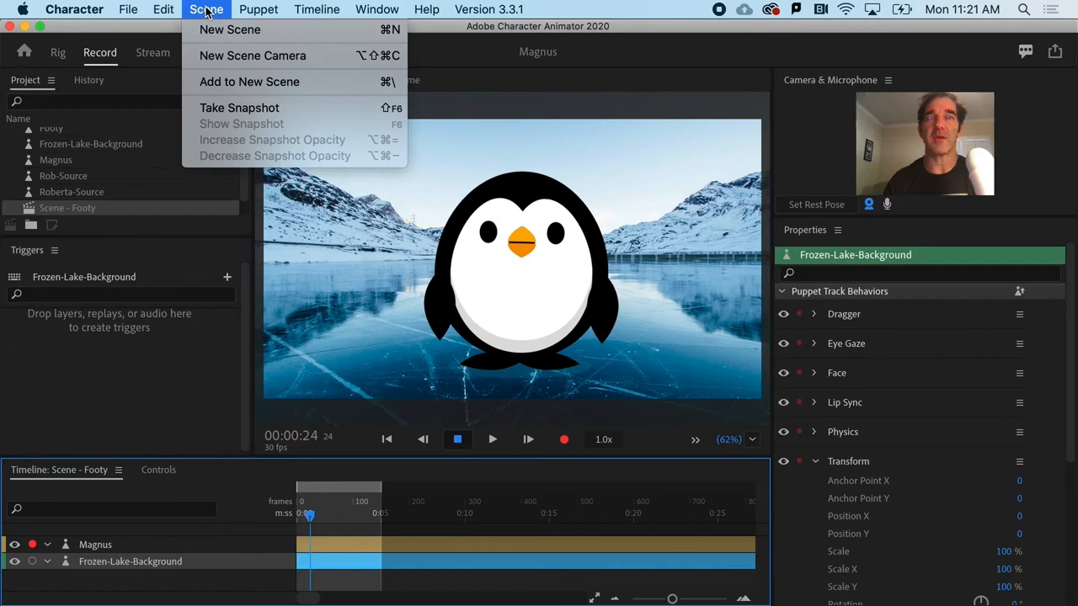
pyautogui.moveTo(253, 55)
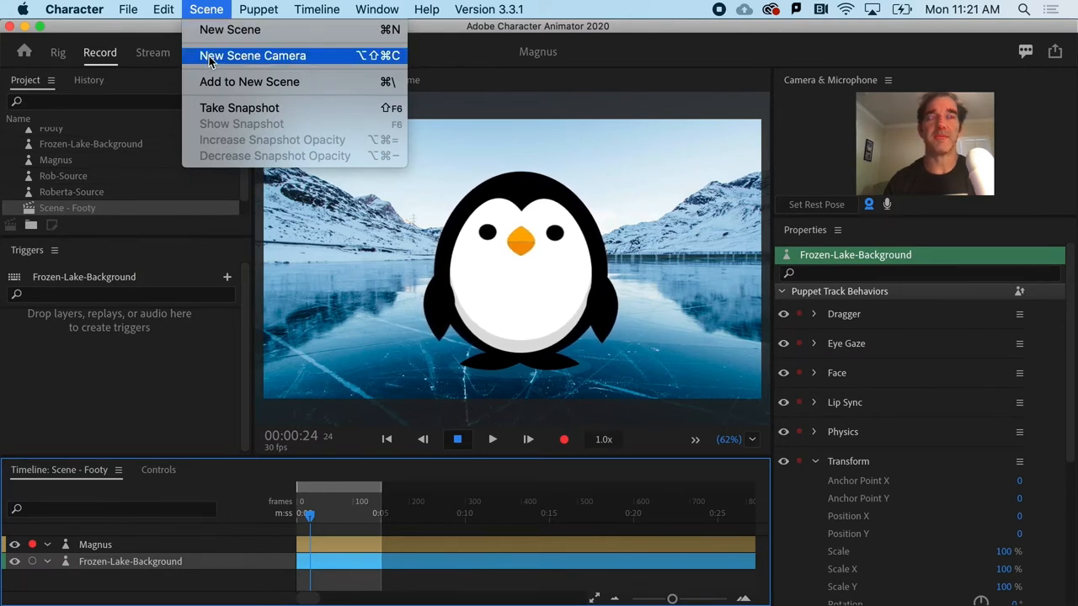
pyautogui.click(252, 54)
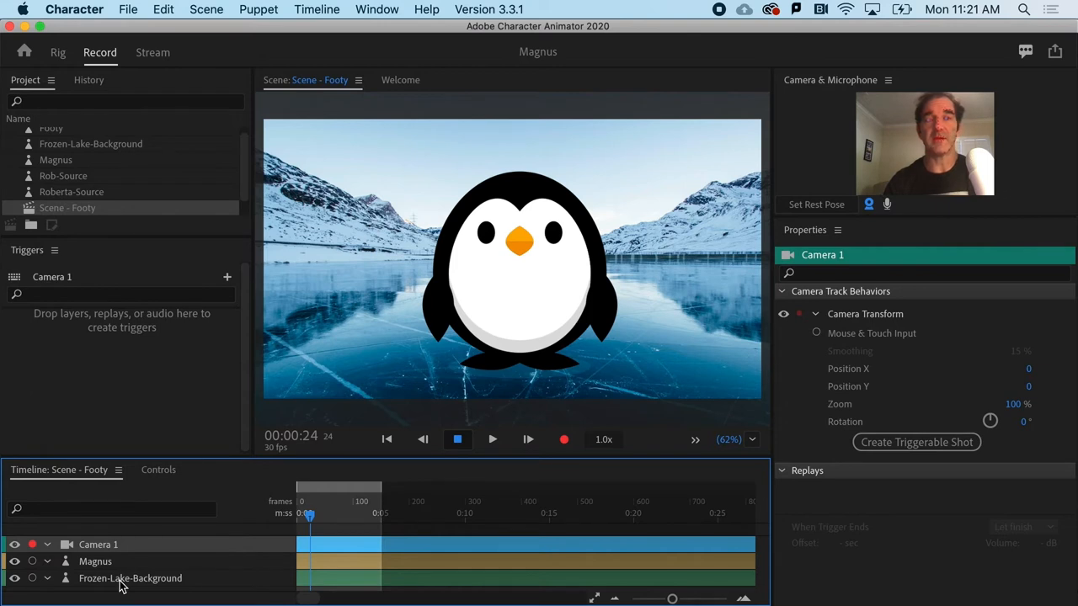
pyautogui.moveTo(76, 548)
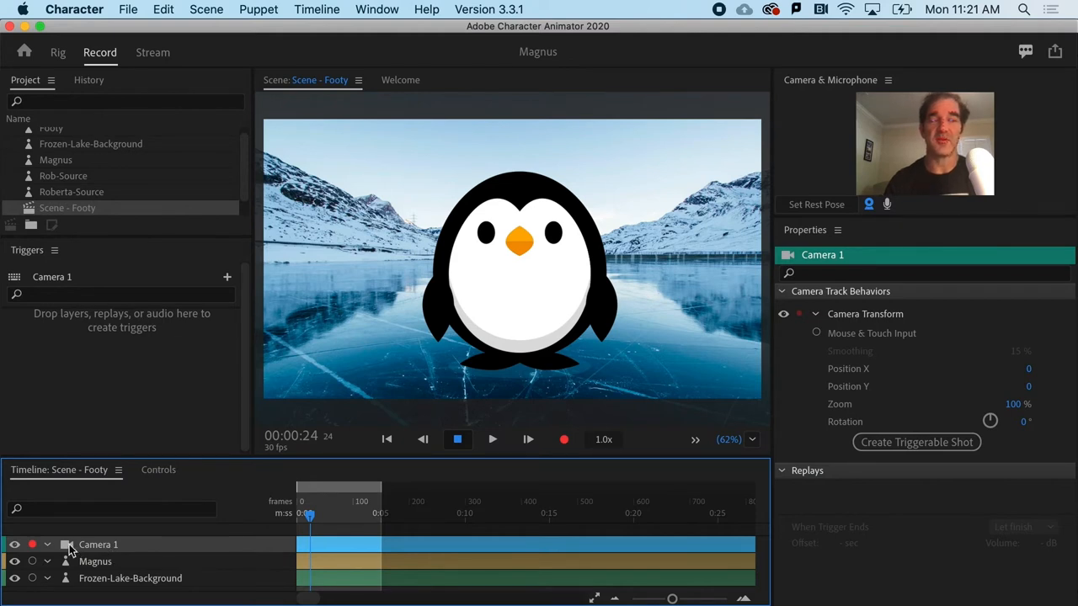
pyautogui.moveTo(832, 300)
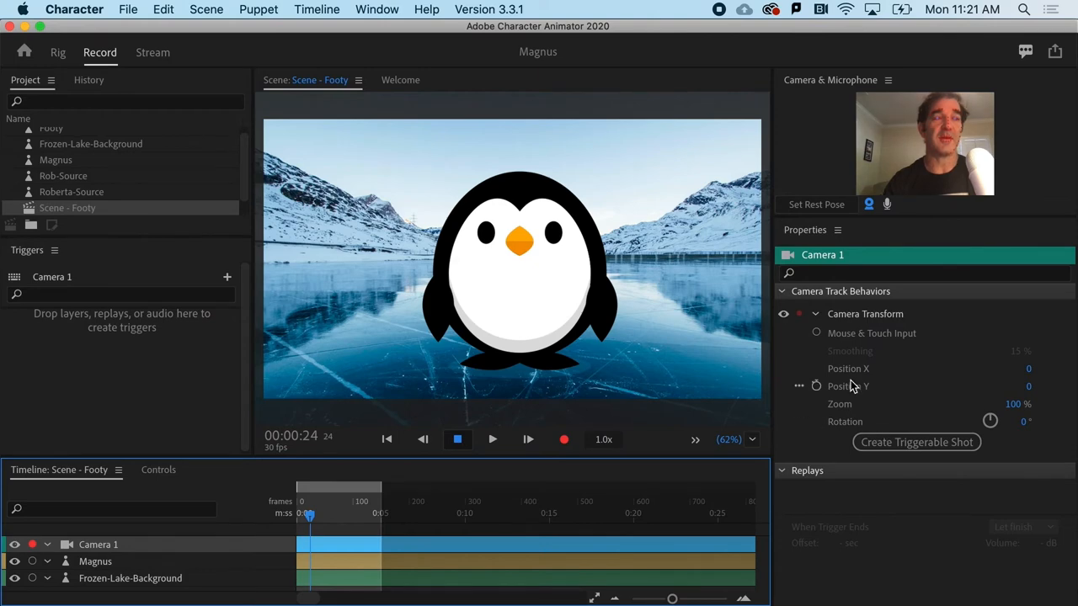
pyautogui.moveTo(839, 410)
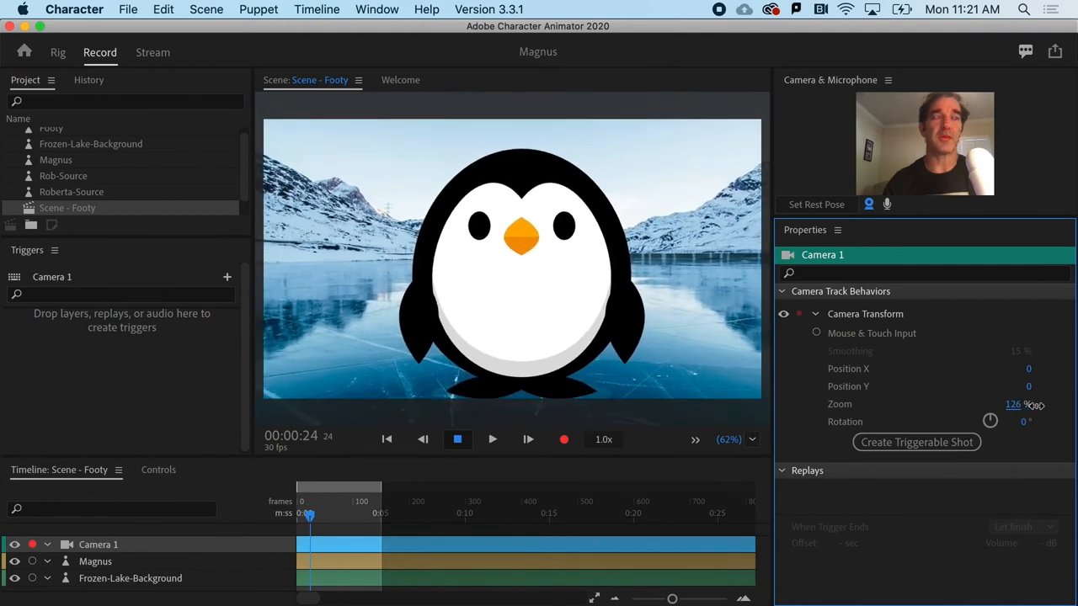
# Step: Set Camera 1's Transform Zoom to about 81% so the penguin appears smaller
pyautogui.moveTo(1019, 404); pyautogui.dragTo(1011, 404)
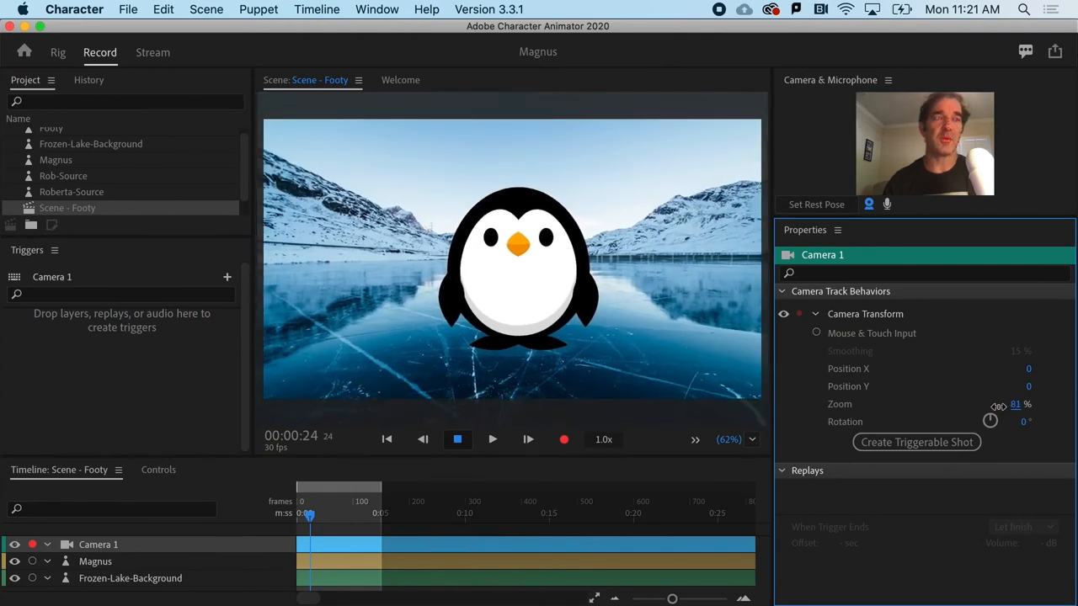
pyautogui.click(1014, 404)
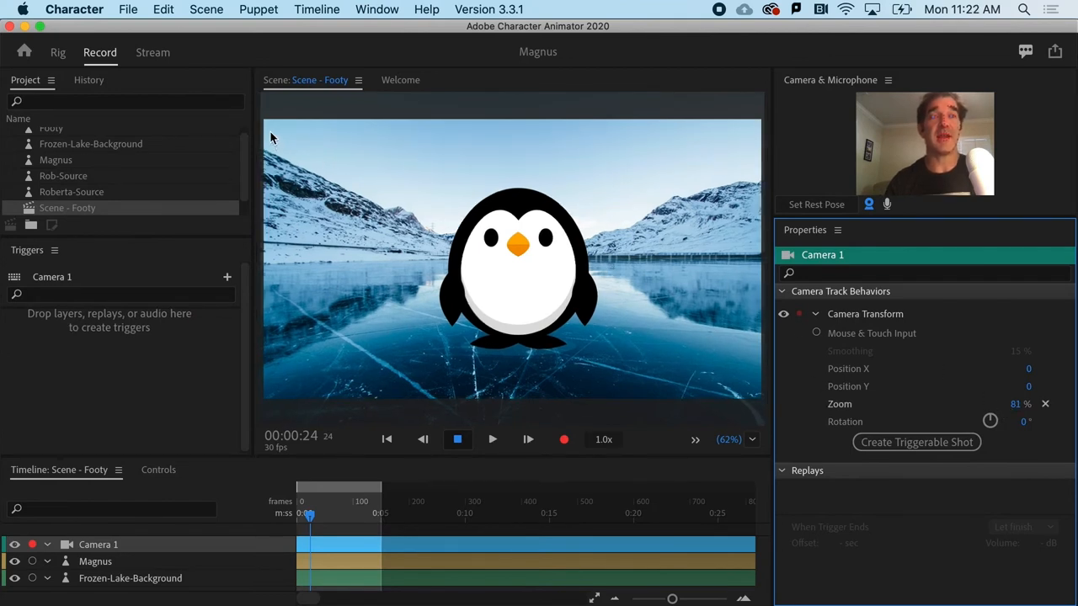
pyautogui.moveTo(428, 184)
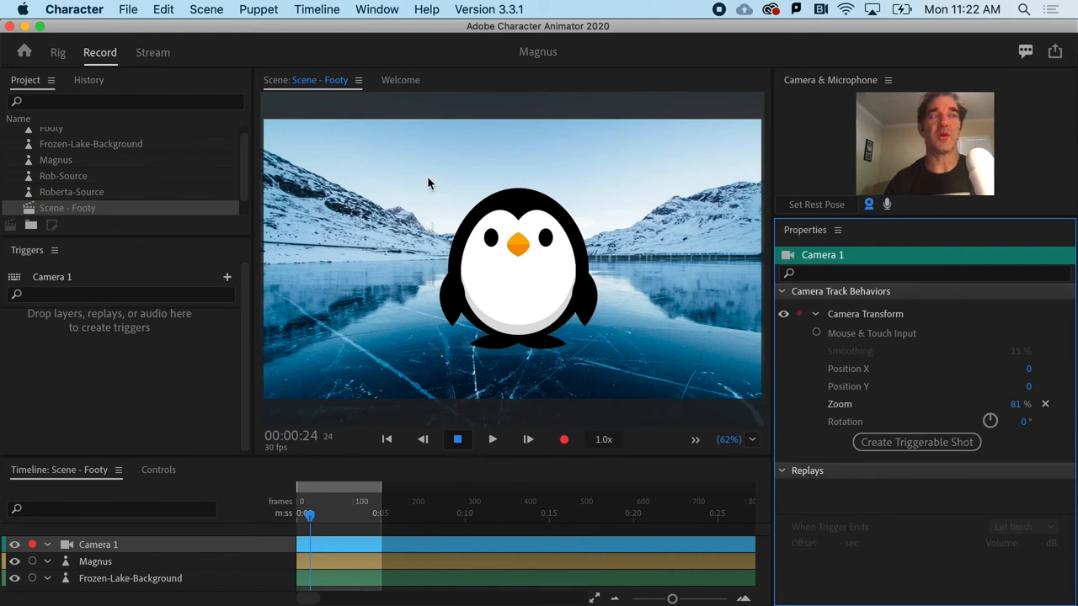
pyautogui.moveTo(329, 210)
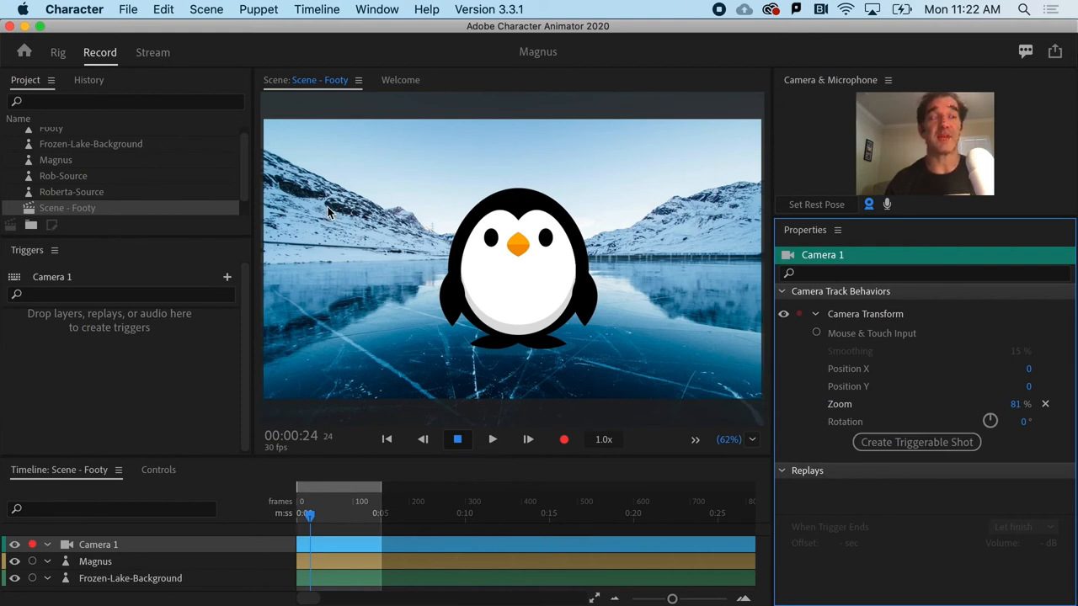
pyautogui.moveTo(340, 256)
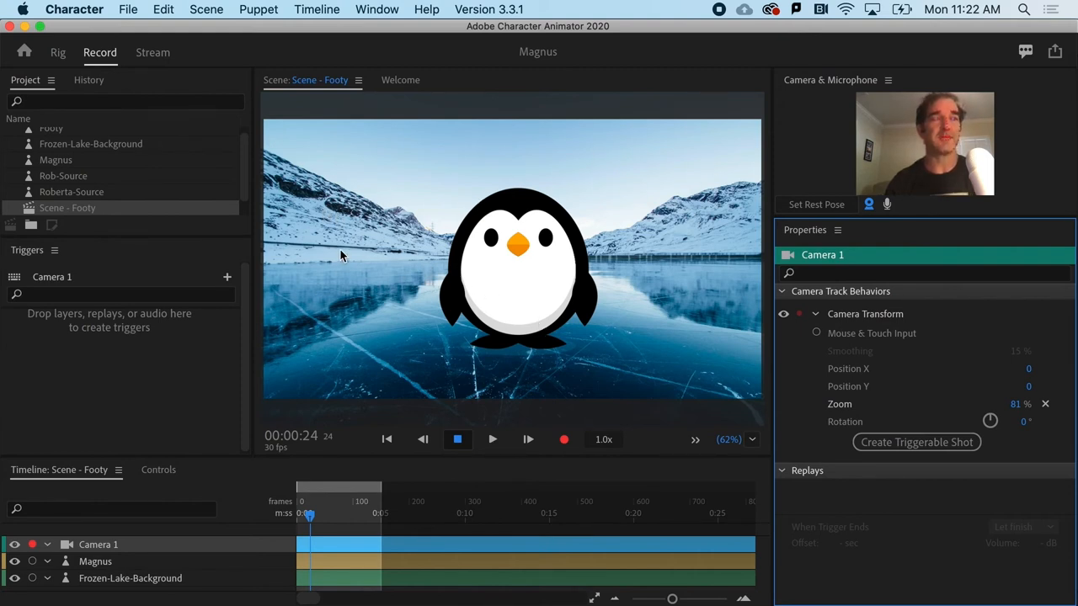
pyautogui.moveTo(455, 324)
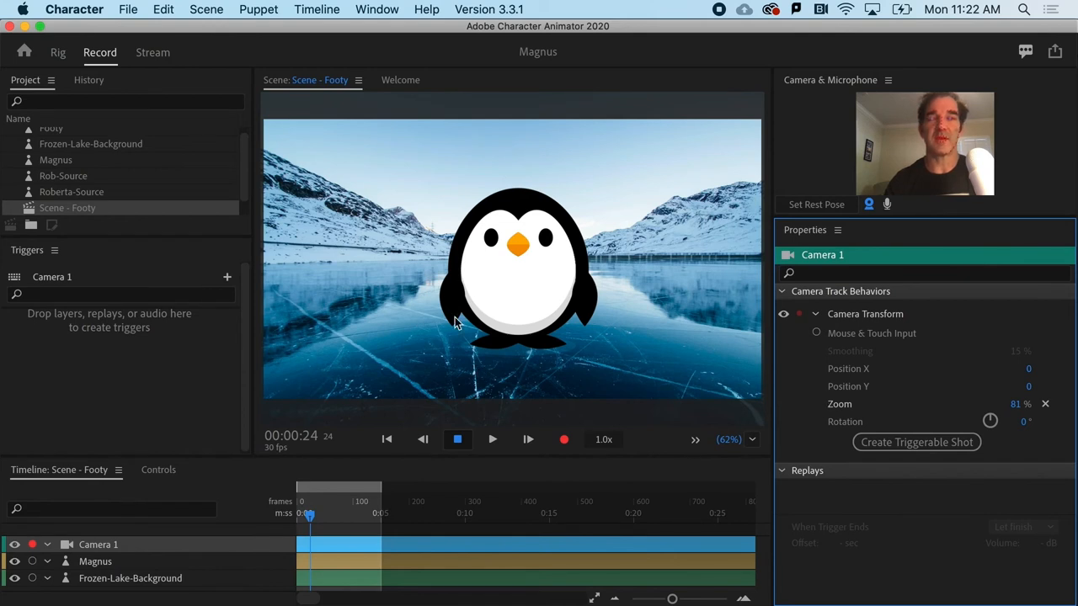
pyautogui.moveTo(352, 414)
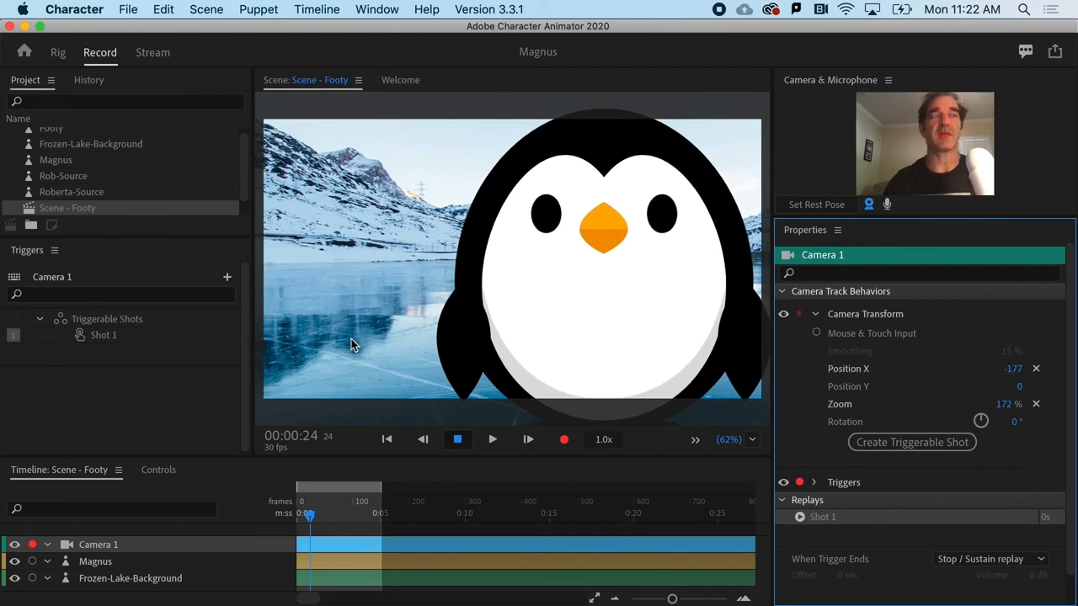
pyautogui.moveTo(342, 315)
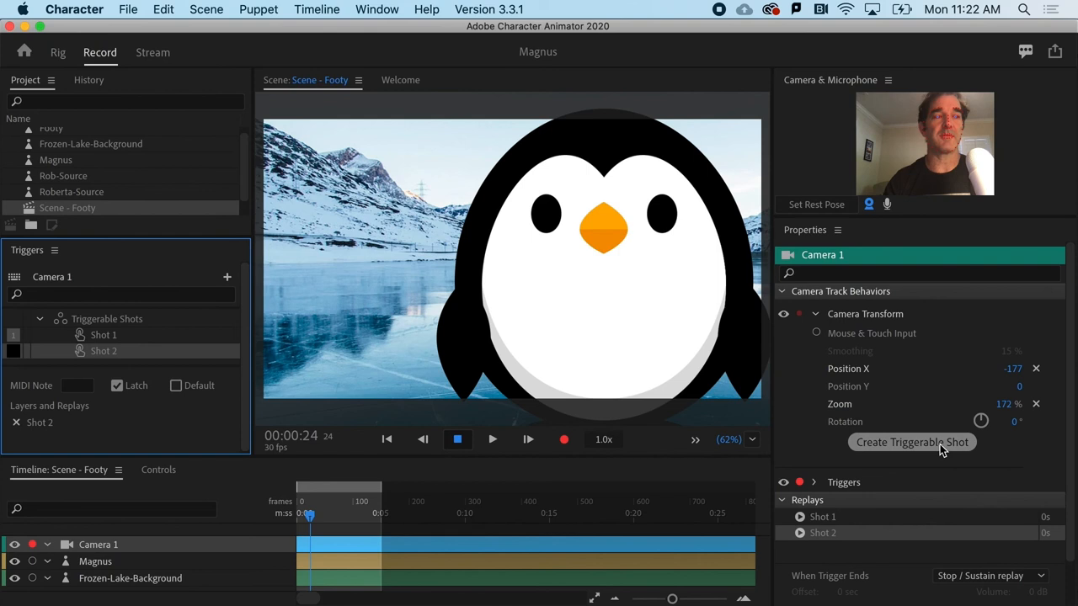
# Step: Save the 172% close-up framing as a second triggerable shot
pyautogui.click(14, 352)
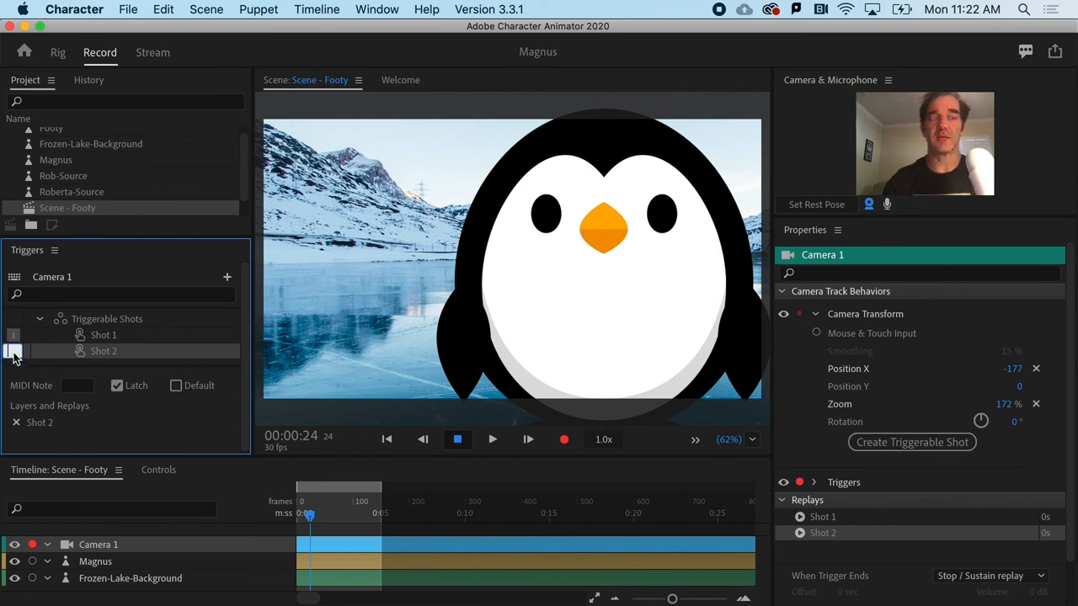